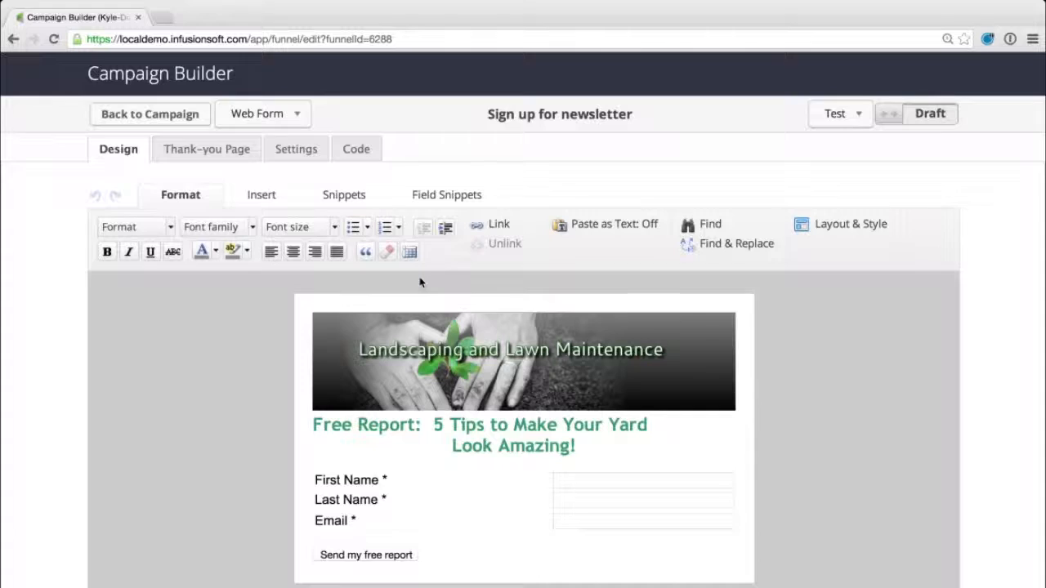
Step: View the newsletter form's embed code, return to the campaign canvas and select the Untitled Sequence
left_click(522, 361)
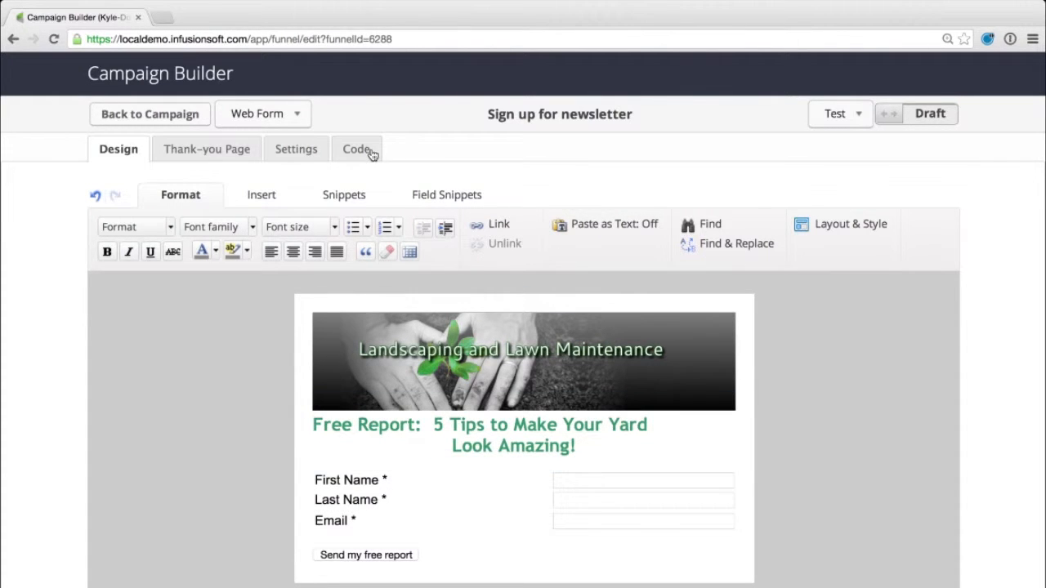
left_click(357, 149)
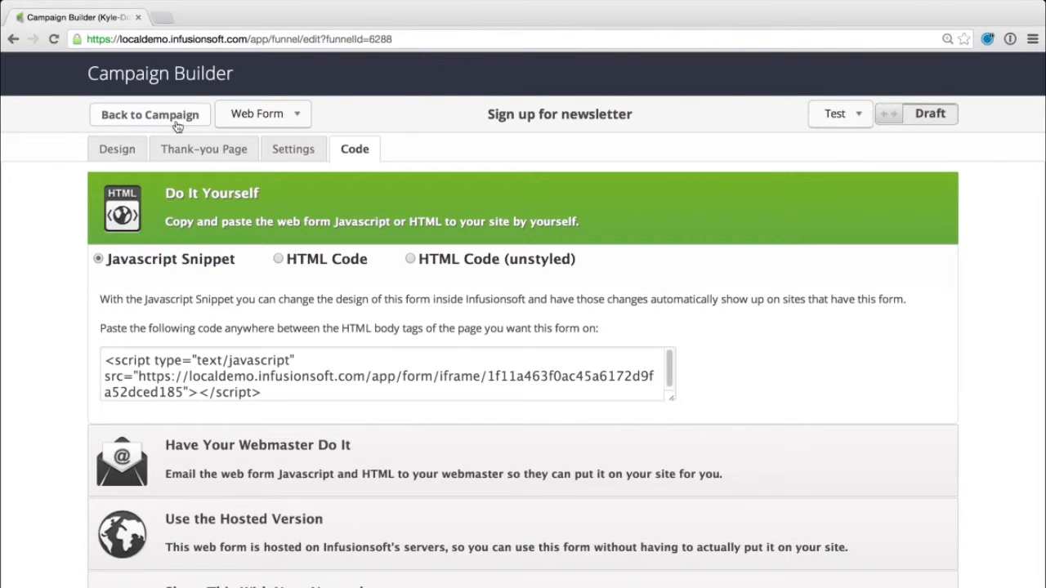
left_click(149, 115)
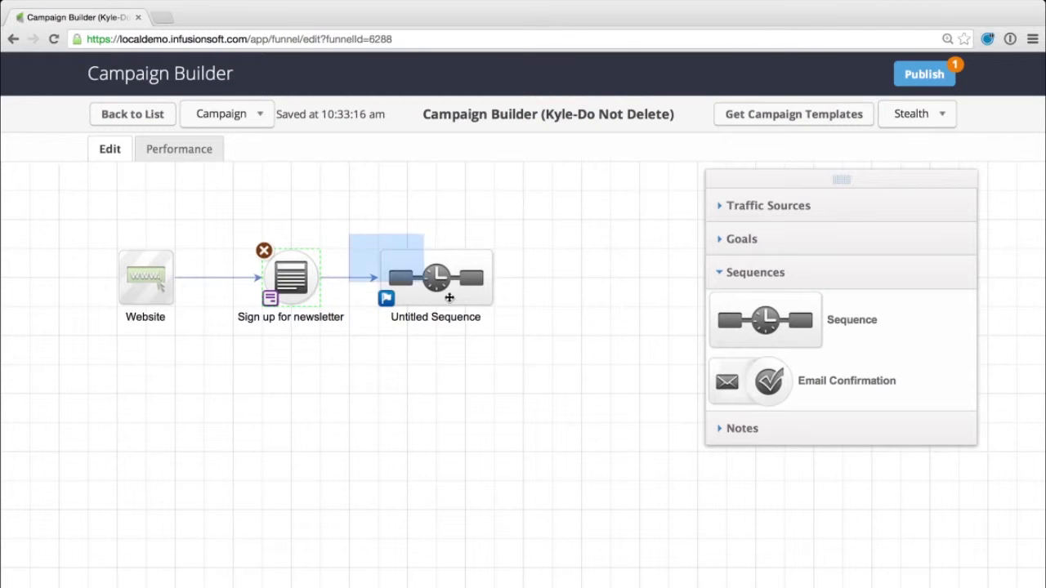
left_click(436, 278)
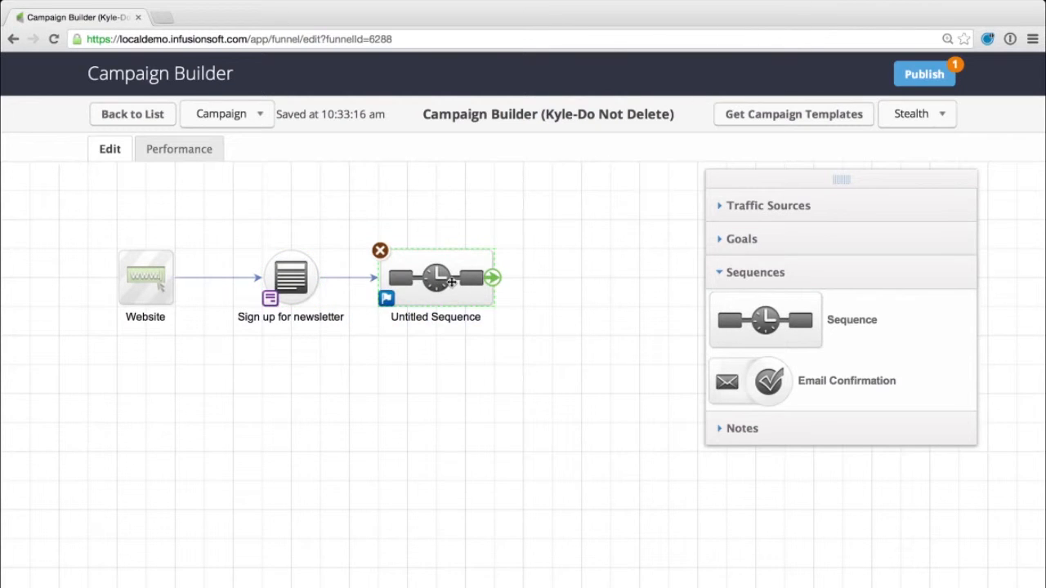